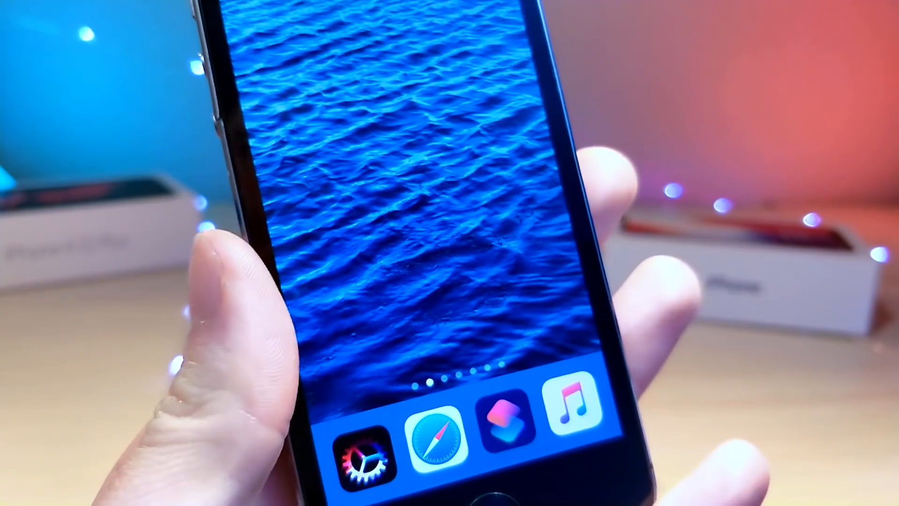
# Launch Safari and scroll isimplify.netlify.com down to the gear-icon shortcut card
pyautogui.click(434, 433)
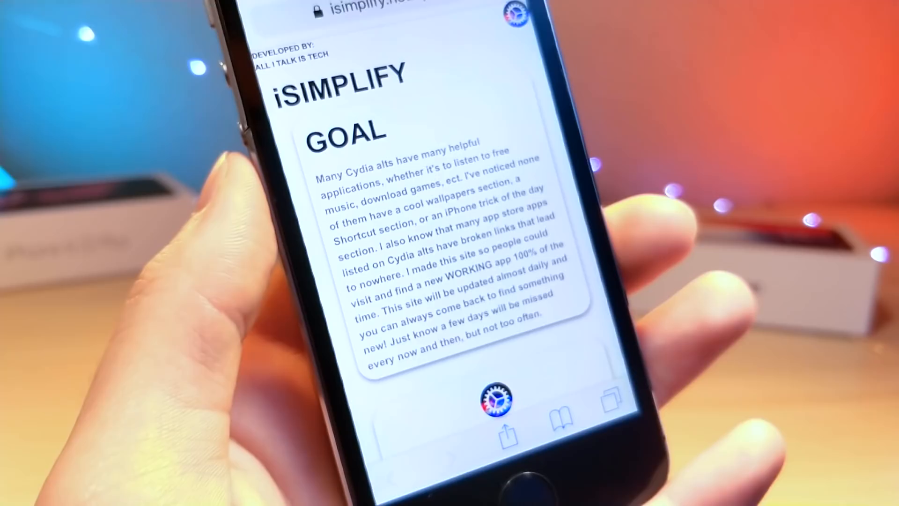
pyautogui.scroll(-3)
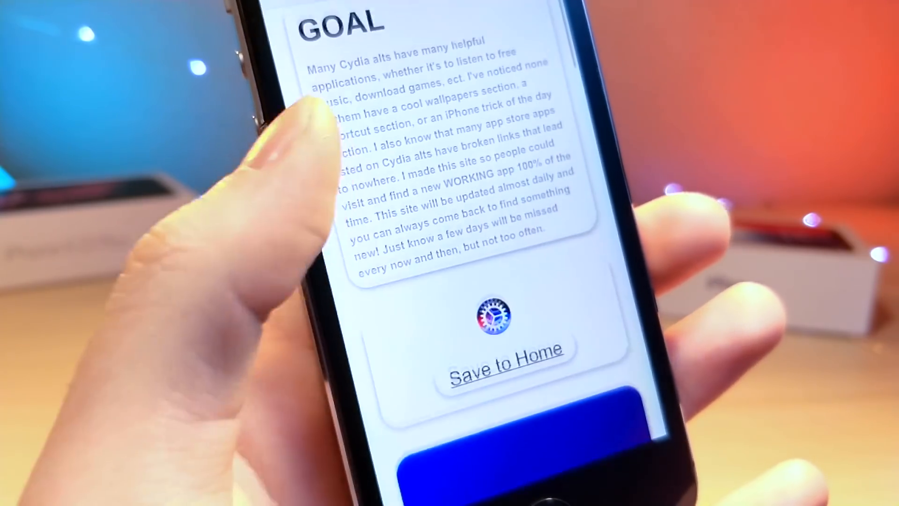
pyautogui.scroll(-3)
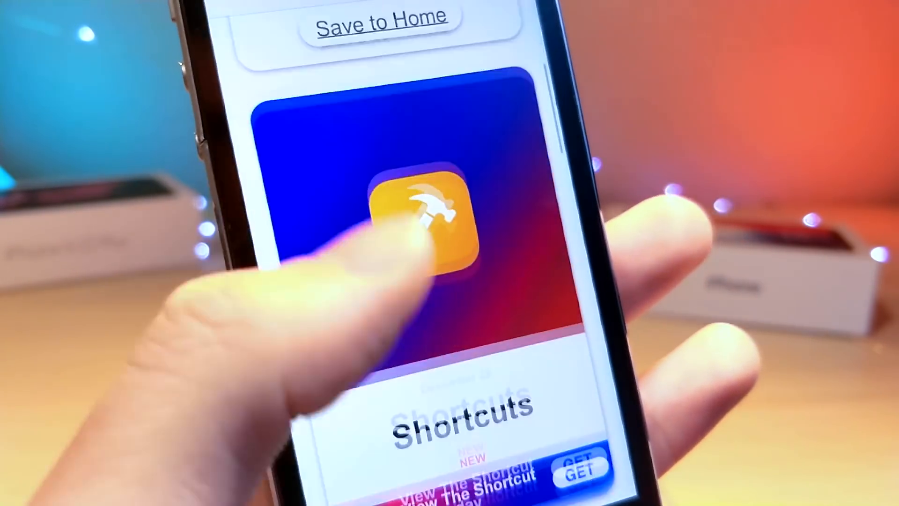
pyautogui.scroll(-3)
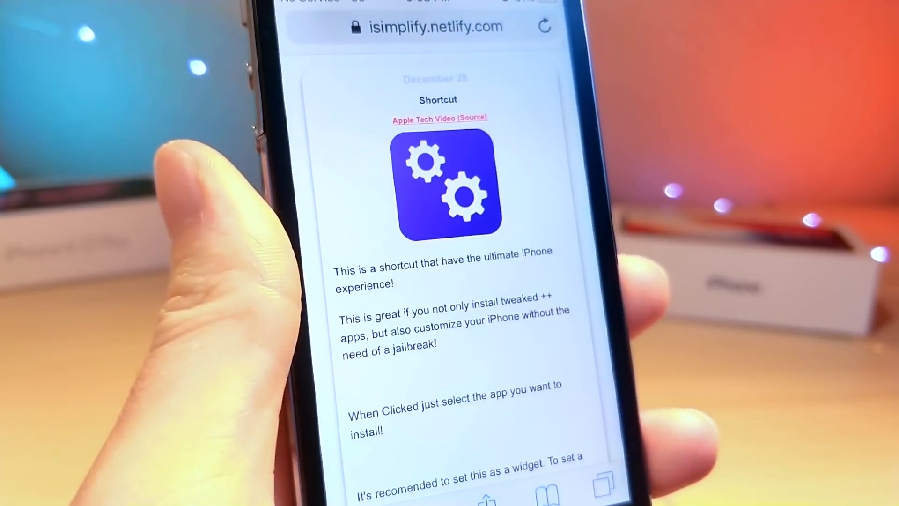
# Reach the shortcut's download link so its Get Shortcut install page appears
pyautogui.scroll(-3)
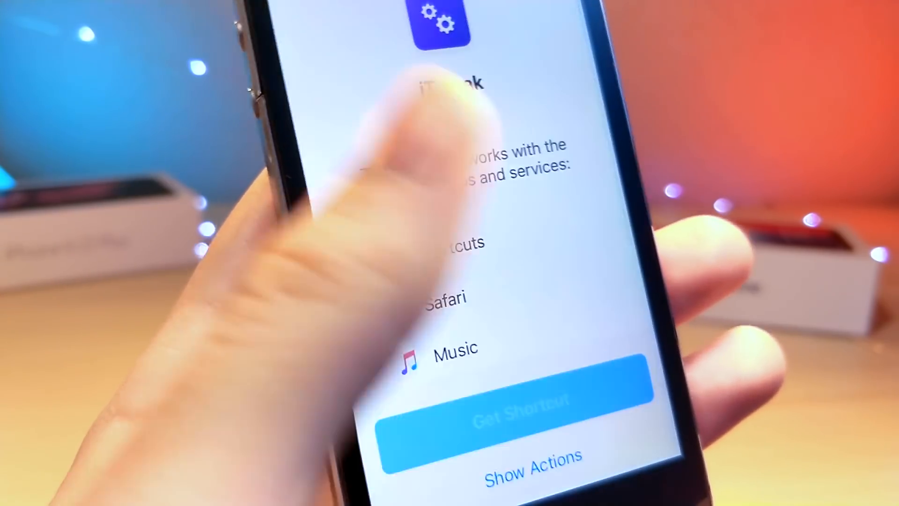
# Get the shortcut so it appears as a new tile in the Shortcuts Library
pyautogui.click(510, 402)
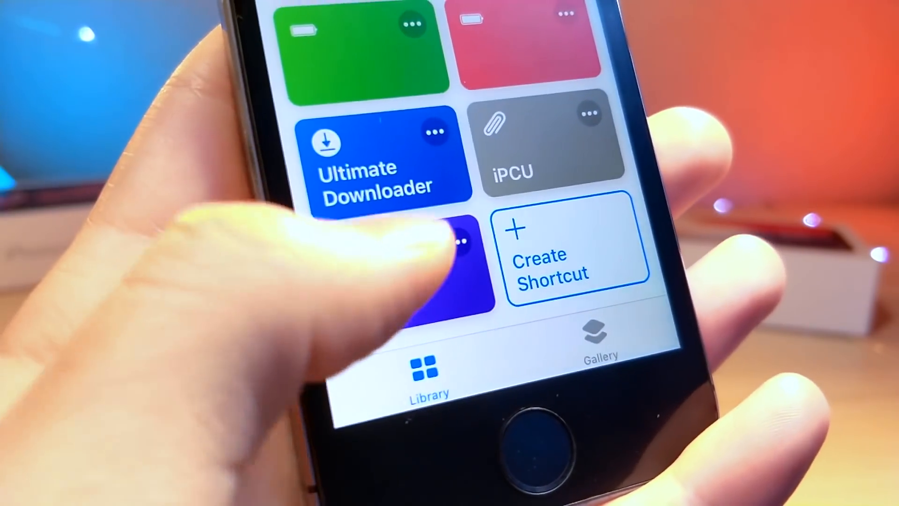
# Run the iTweak tile, bringing up its Directions alert about invisible folder names
pyautogui.click(459, 241)
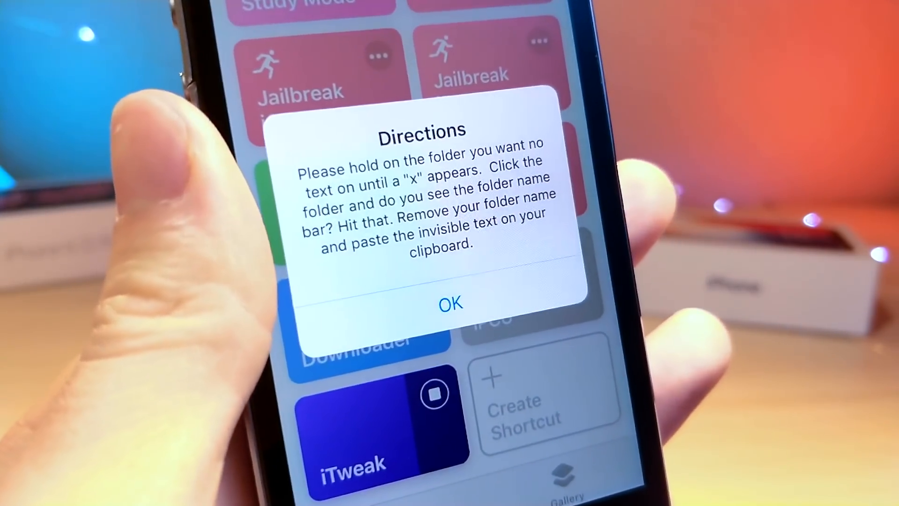
# Dismiss the Directions alert with OK to reach iTweak's System Tweaks menu
pyautogui.click(450, 303)
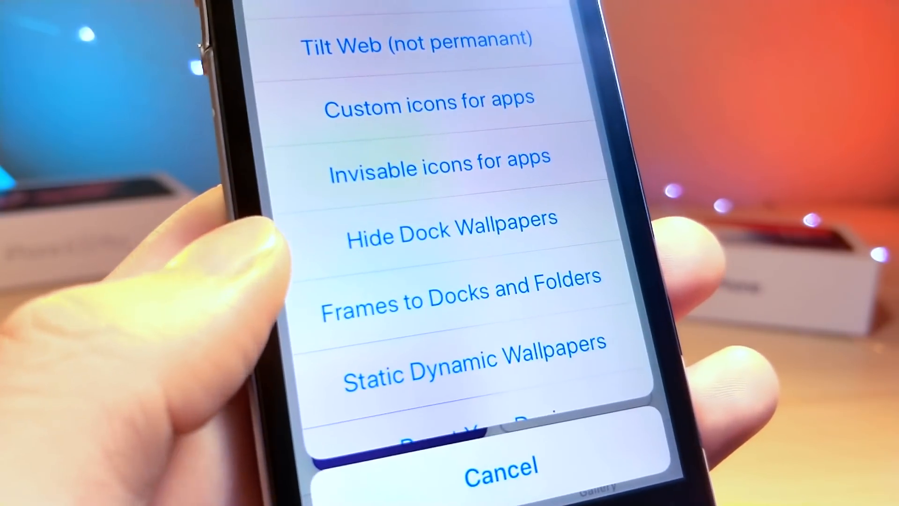
# Scroll the System Tweaks sheet to Reset/Restart and view the Mysterious iPhone Wallpaper page
pyautogui.scroll(-3)
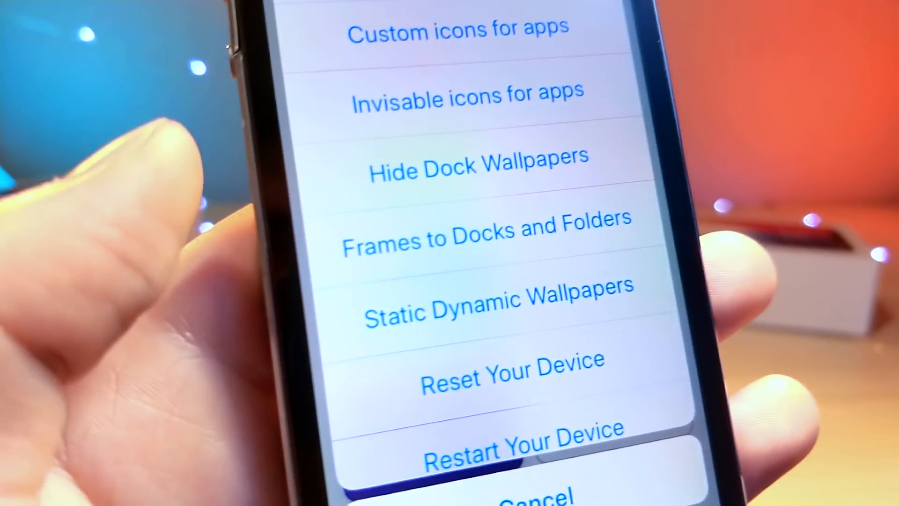
pyautogui.scroll(-3)
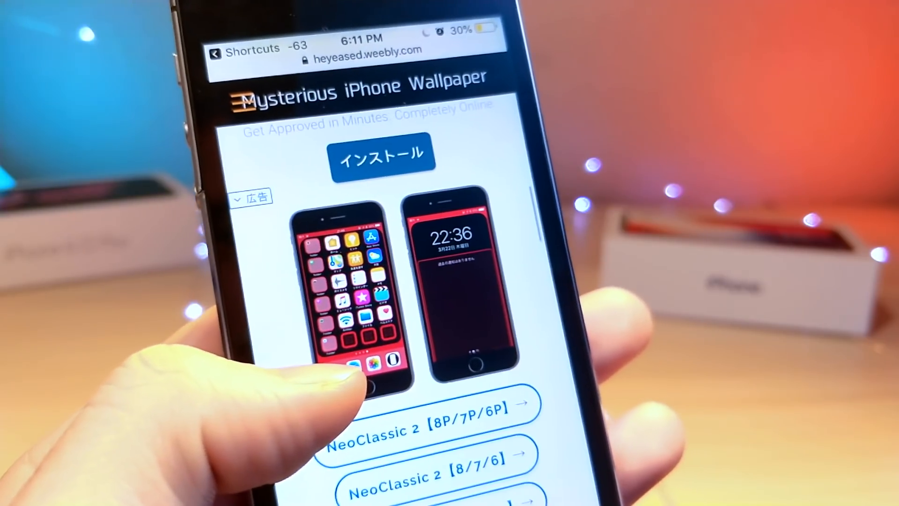
pyautogui.scroll(-3)
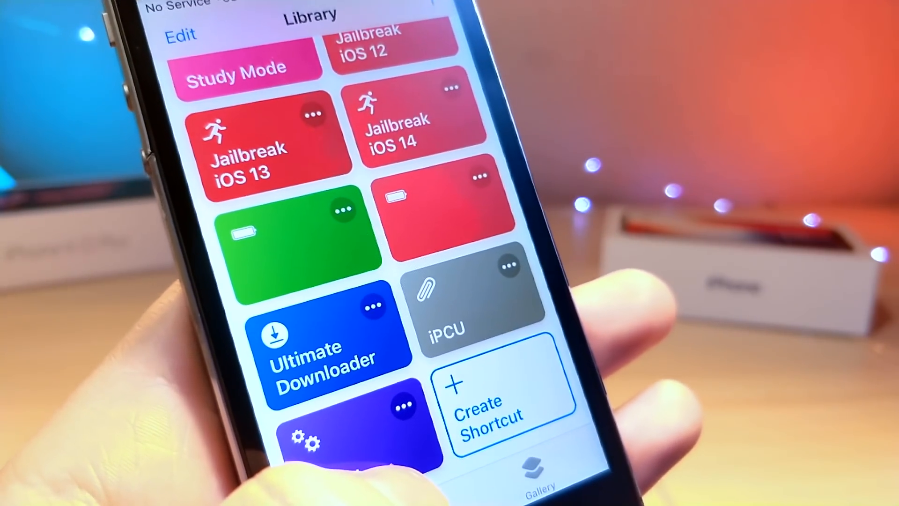
# Run iTweak again to show its Help/Introduction, System Tweaks and Tweaked Apps menu
pyautogui.scroll(-3)
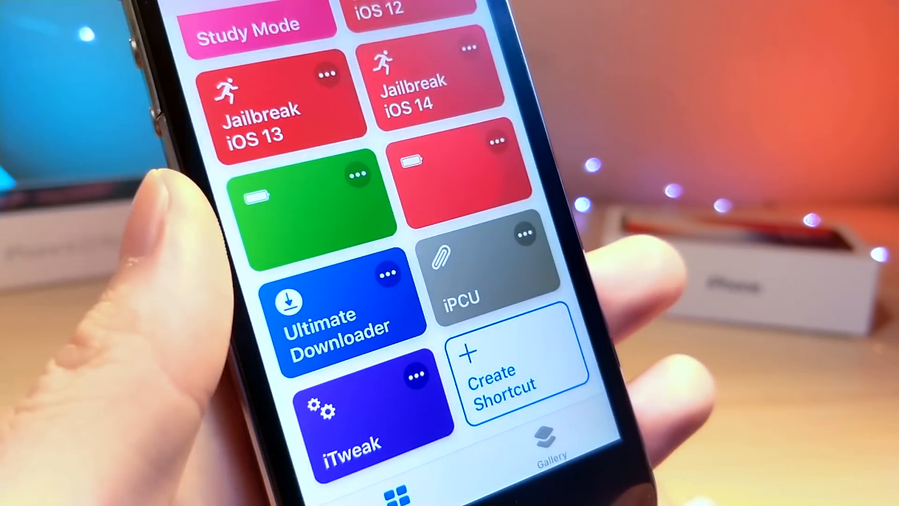
pyautogui.click(354, 413)
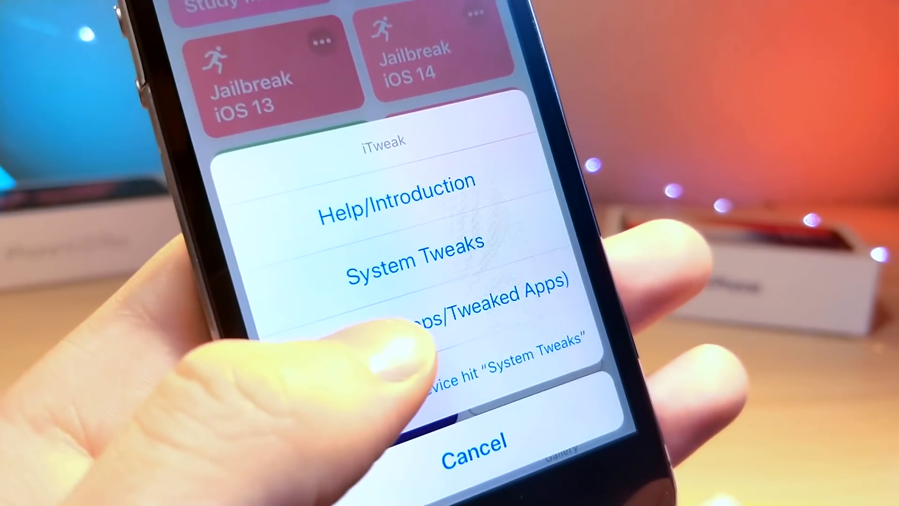